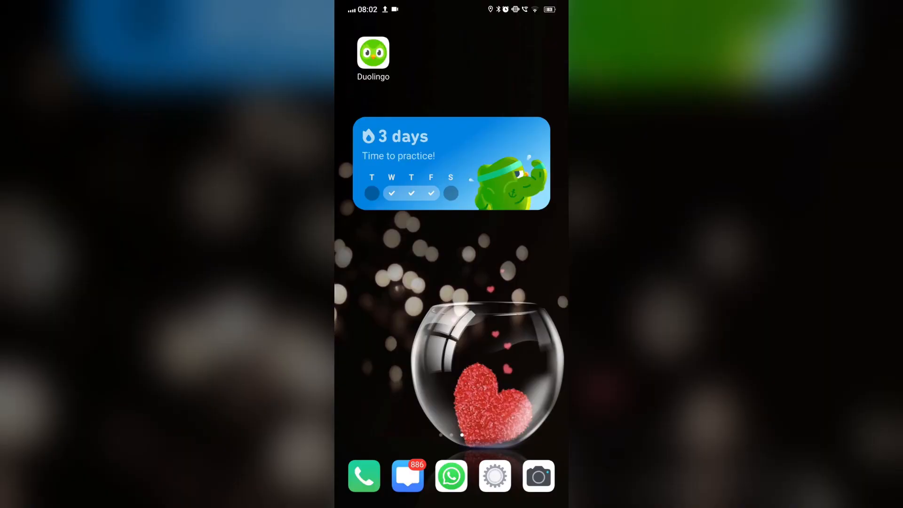
# - Launch Duolingo from the home screen to show the Rookie course path with Unit 1
pyautogui.click(372, 51)
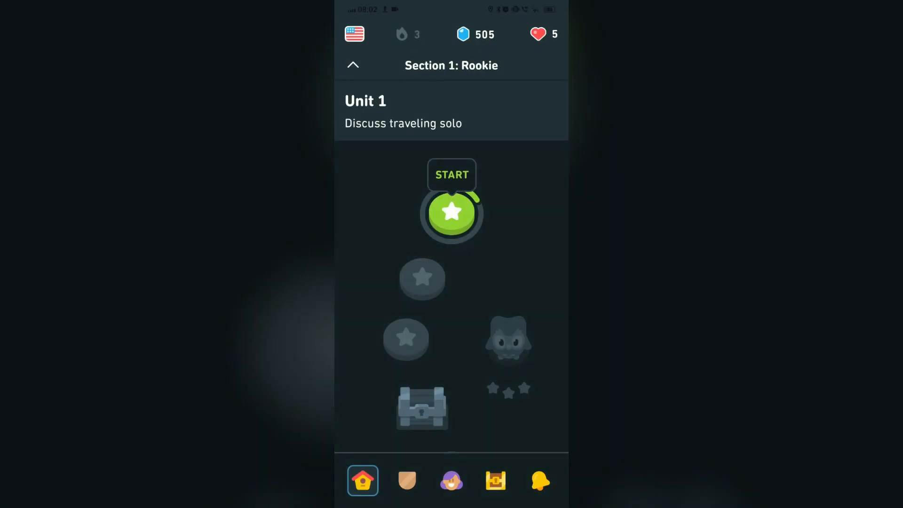
pyautogui.click(451, 479)
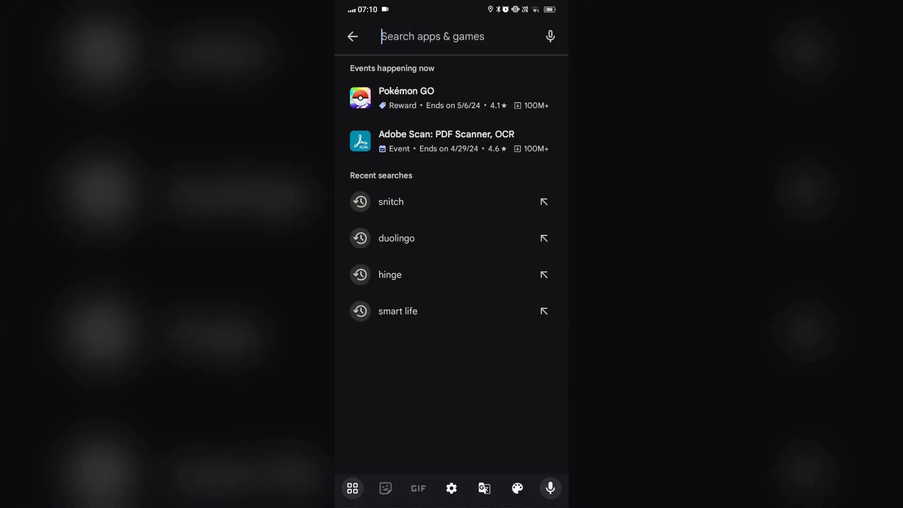
# - Search 'duolingo' from recent searches to bring up its Play Store listing
pyautogui.click(396, 238)
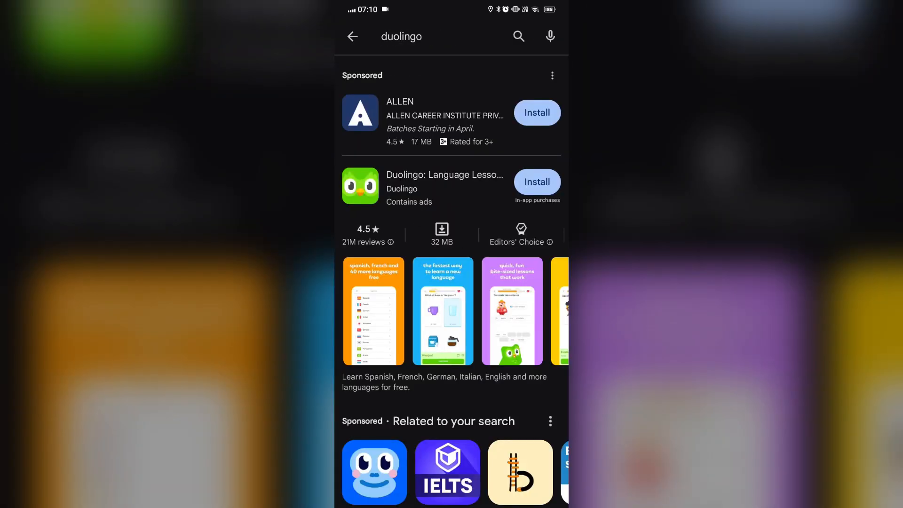
pyautogui.click(536, 182)
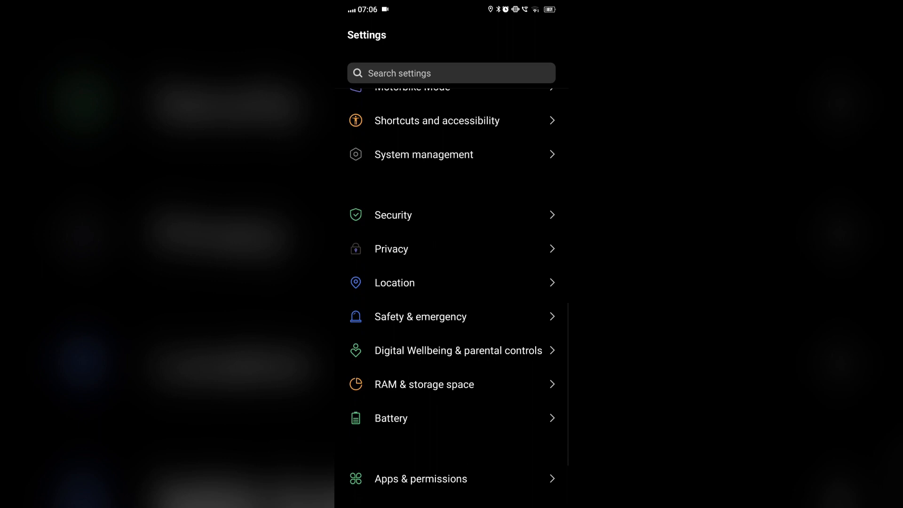
# - View Duolingo's storage breakdown in Settings and clear its cached files
pyautogui.click(420, 479)
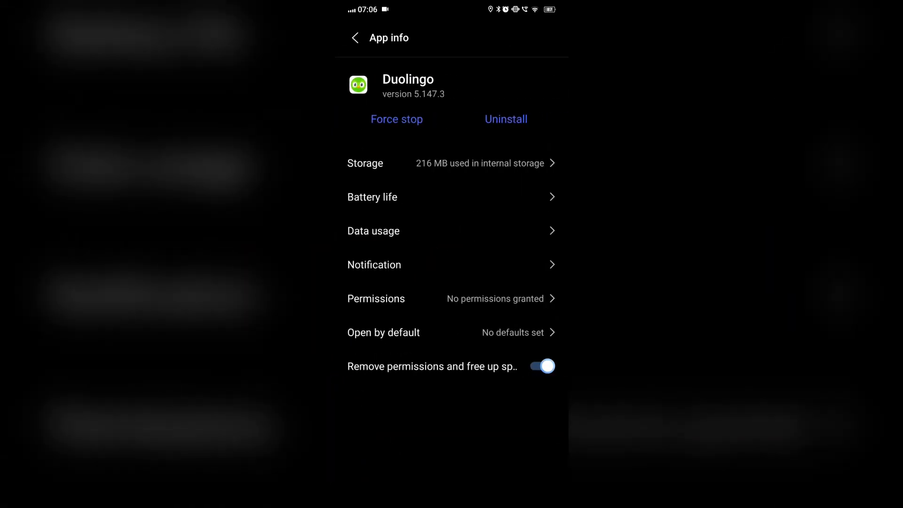
pyautogui.click(451, 163)
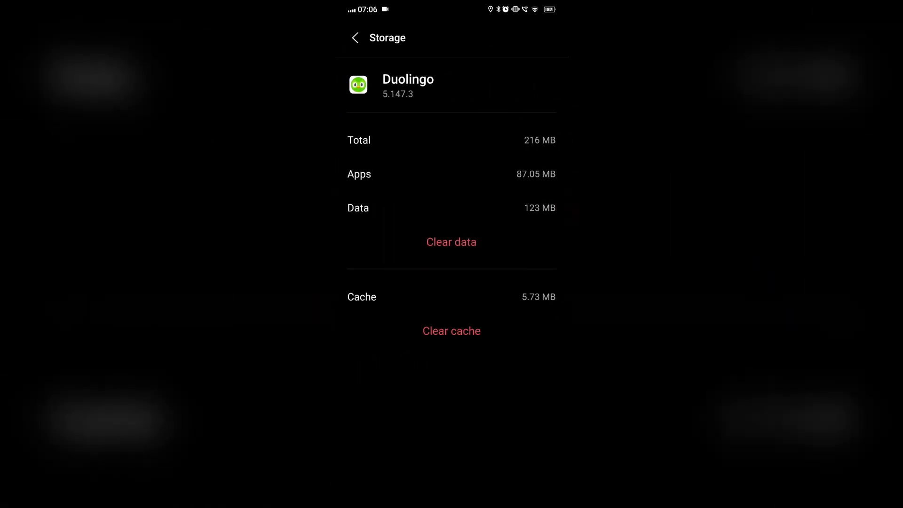
pyautogui.click(355, 37)
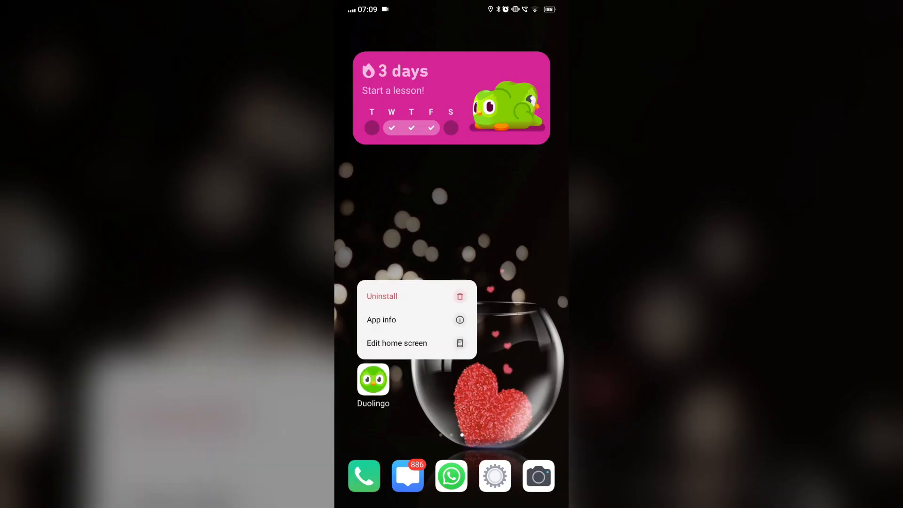
# - Uninstall Duolingo, then search 'duolingo' in Play Store to start reinstalling it
pyautogui.click(382, 297)
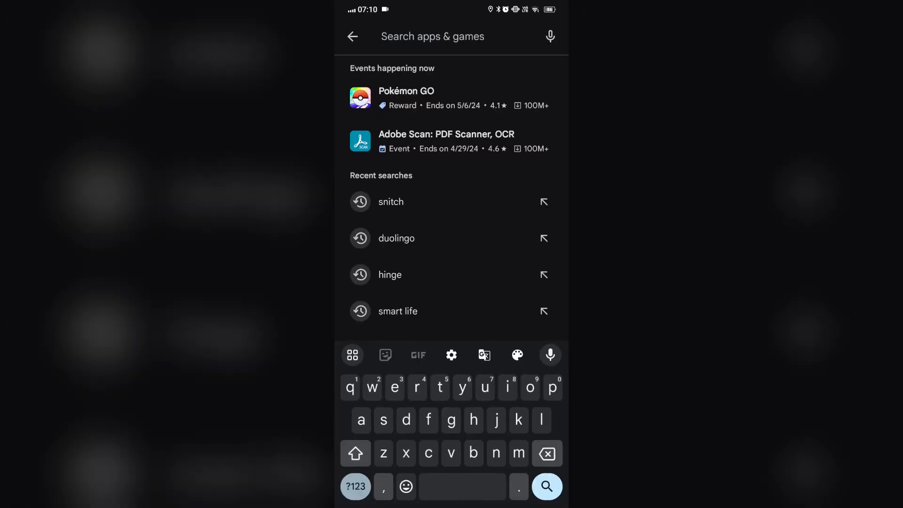
pyautogui.click(396, 238)
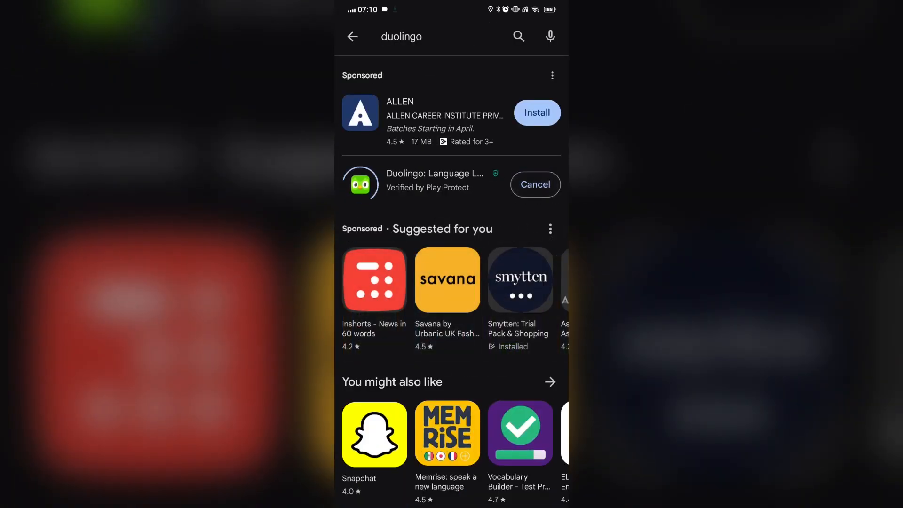